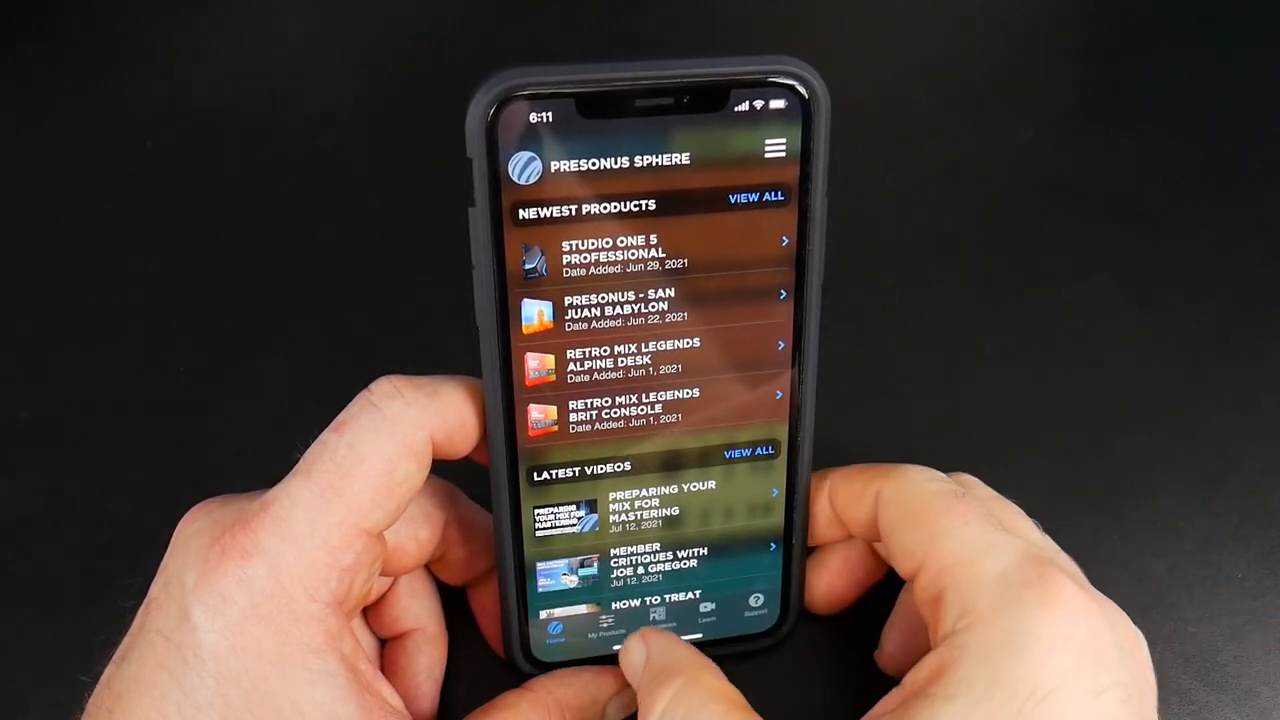
Step: Start adding a collaborator from the METAL! workspace's Details view
left_click(656, 624)
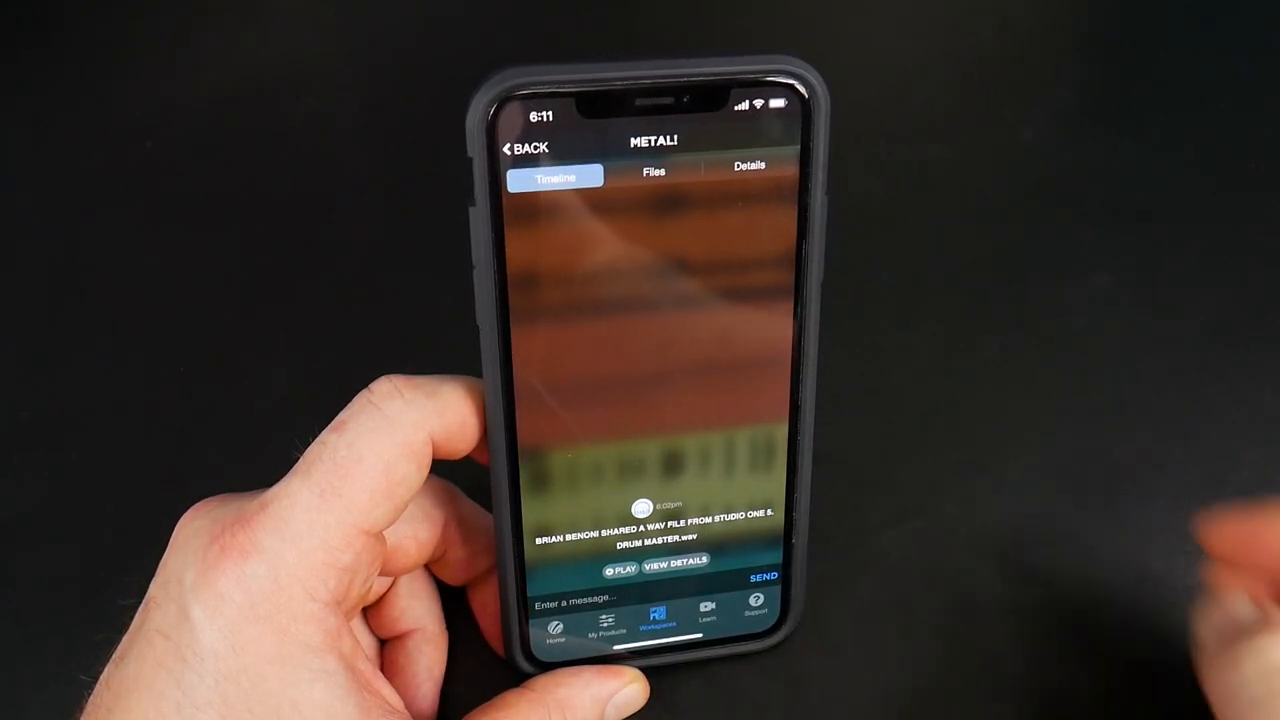
left_click(748, 166)
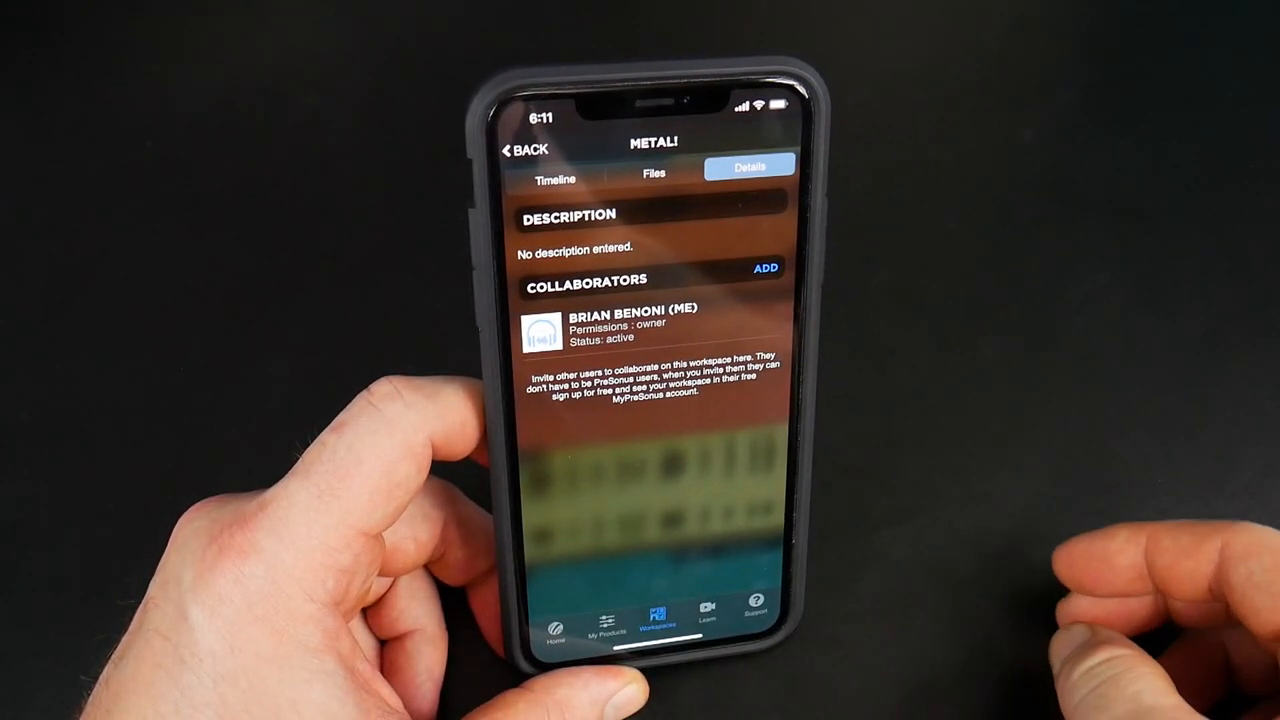
left_click(764, 268)
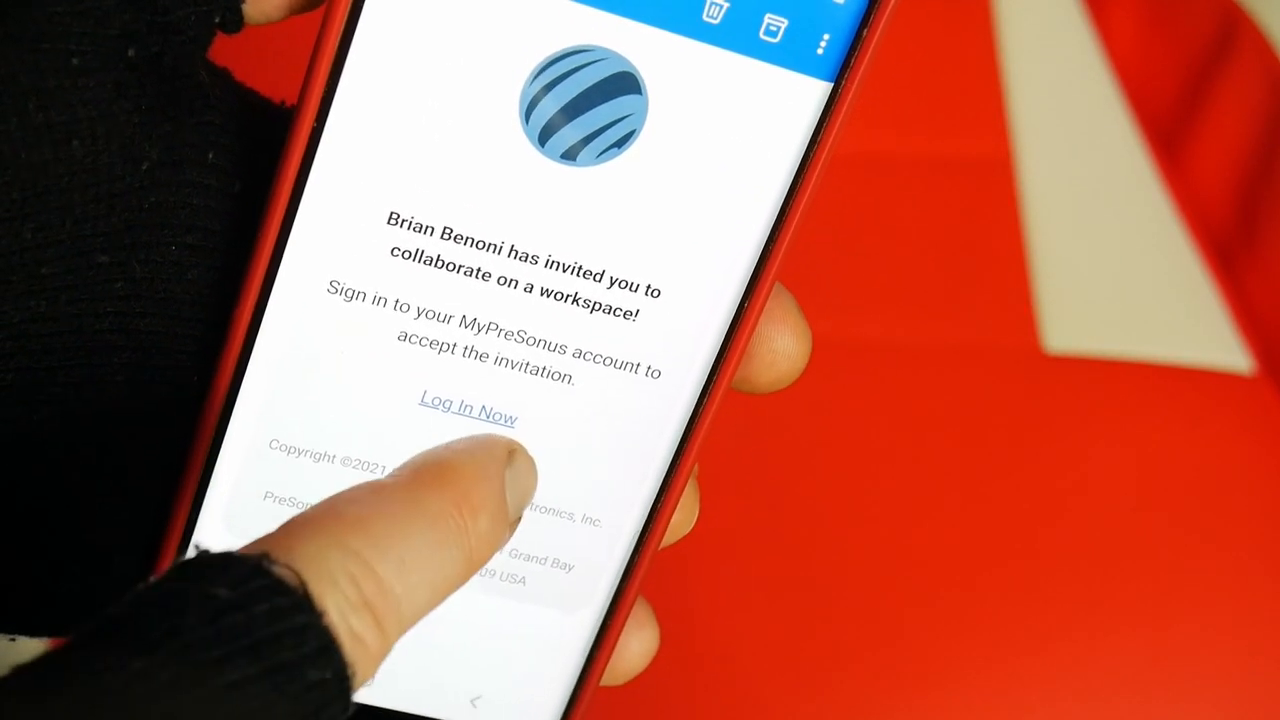
Step: Log in from the invitation e-mail and accept the METAL! collaboration invitation, viewing its timeline
left_click(468, 412)
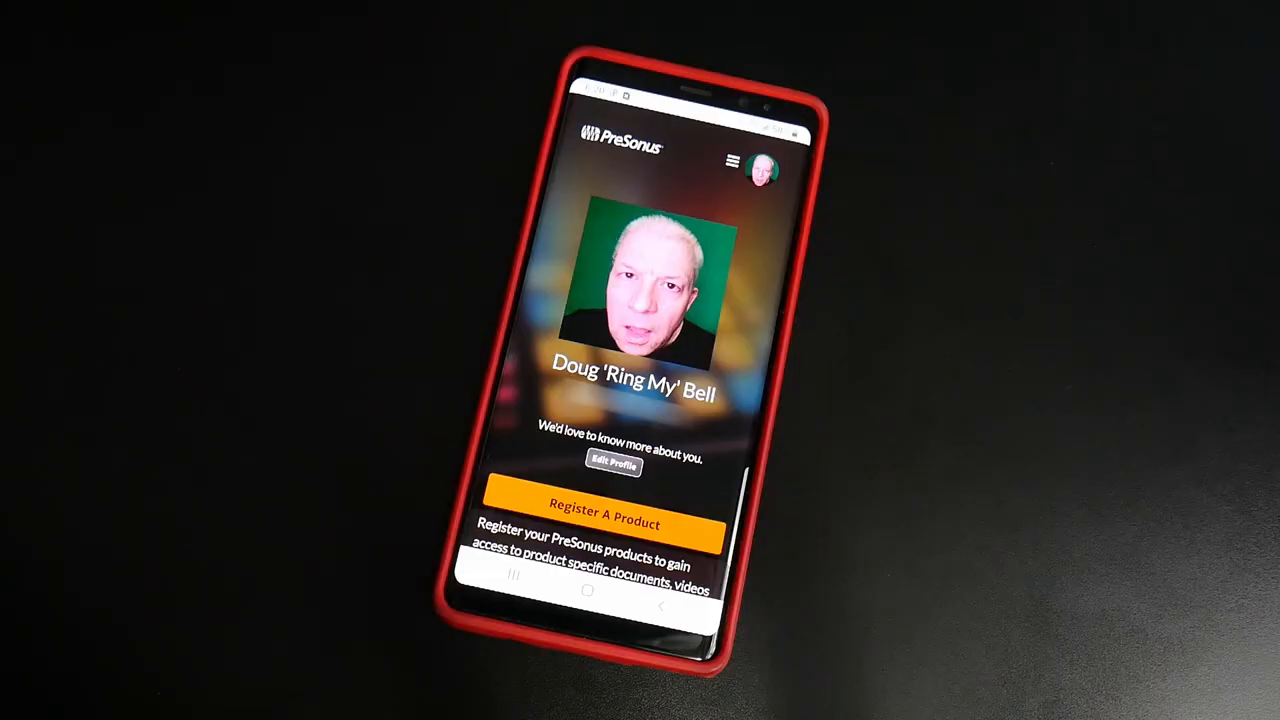
scroll("down", 3)
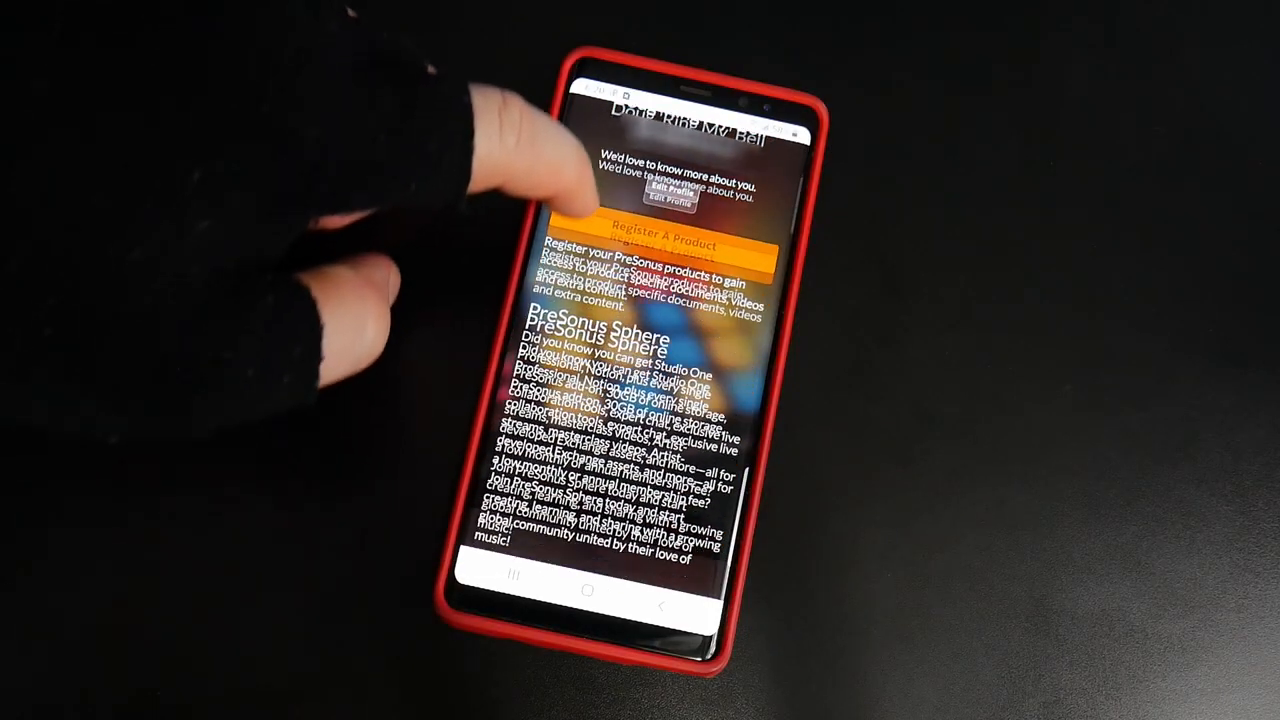
scroll("down", 3)
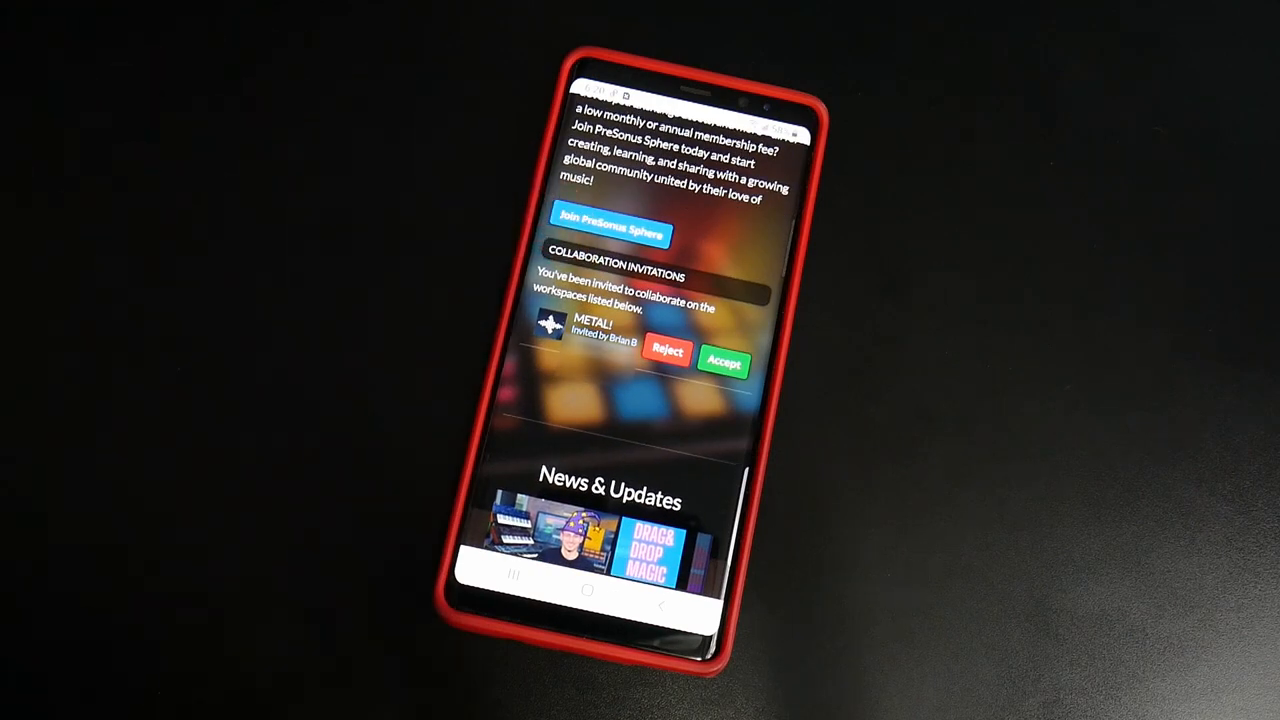
left_click(724, 364)
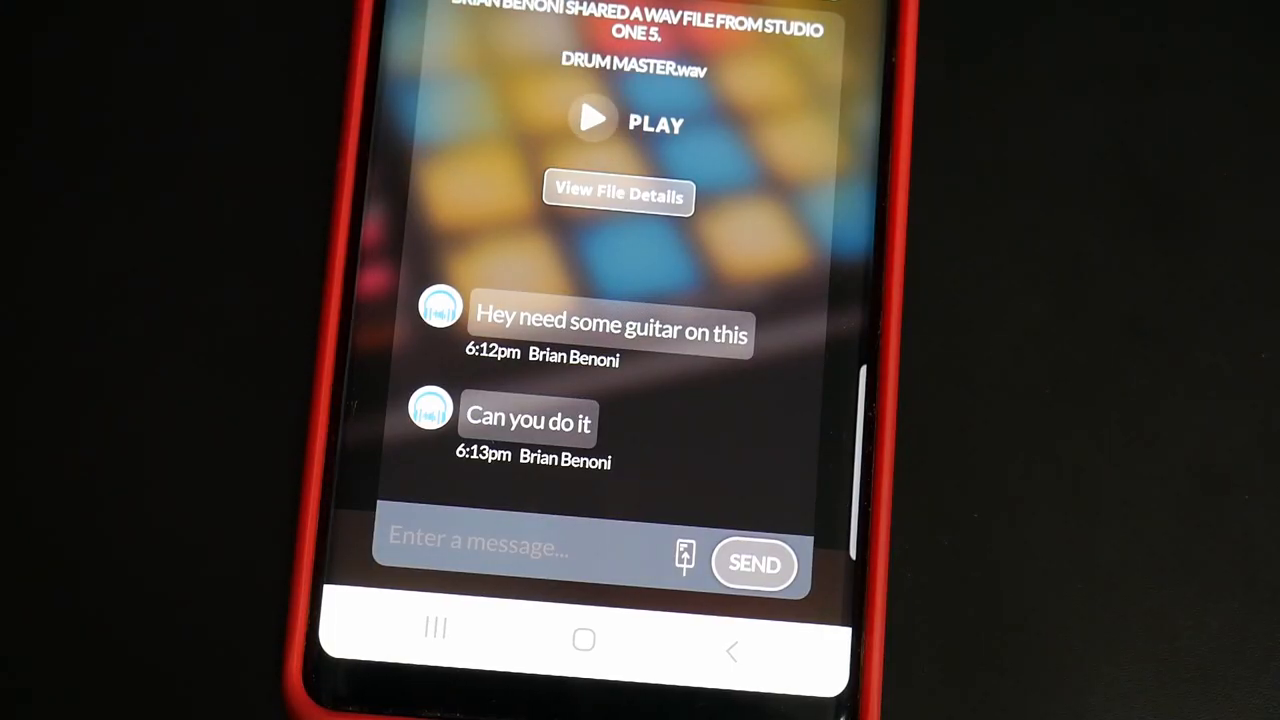
left_click(480, 544)
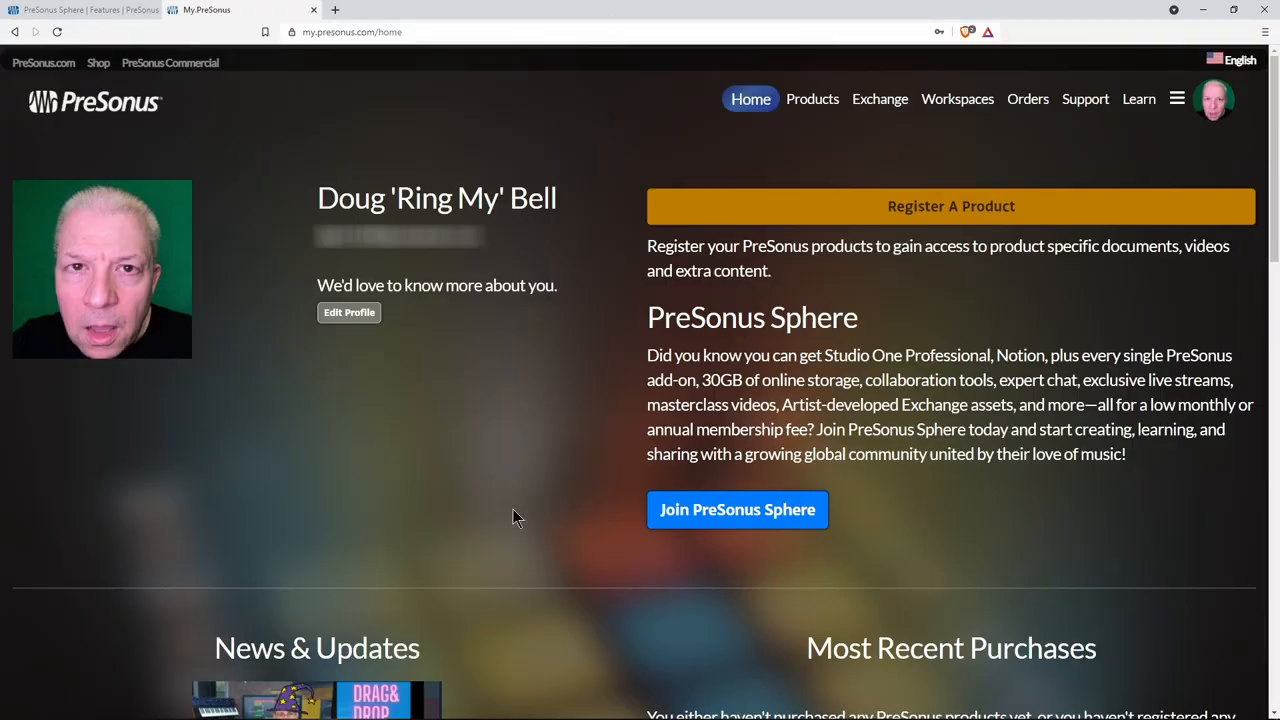
mouse_move(510, 516)
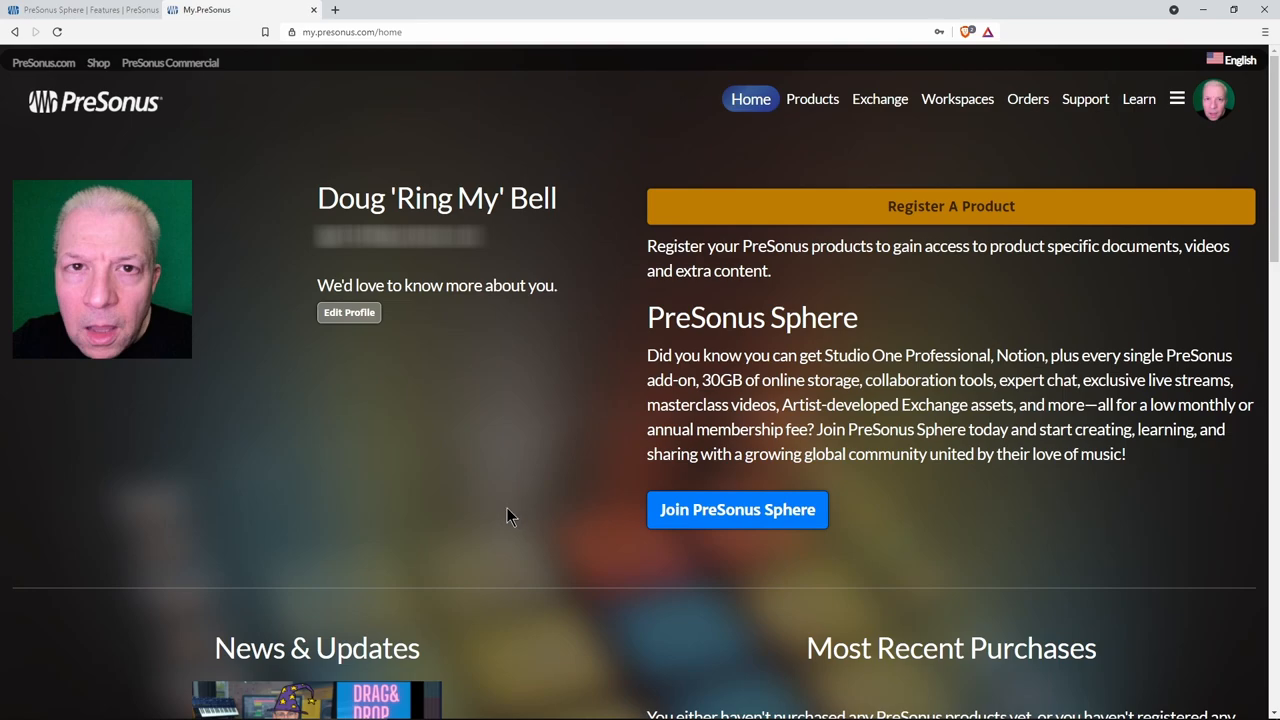
mouse_move(500, 504)
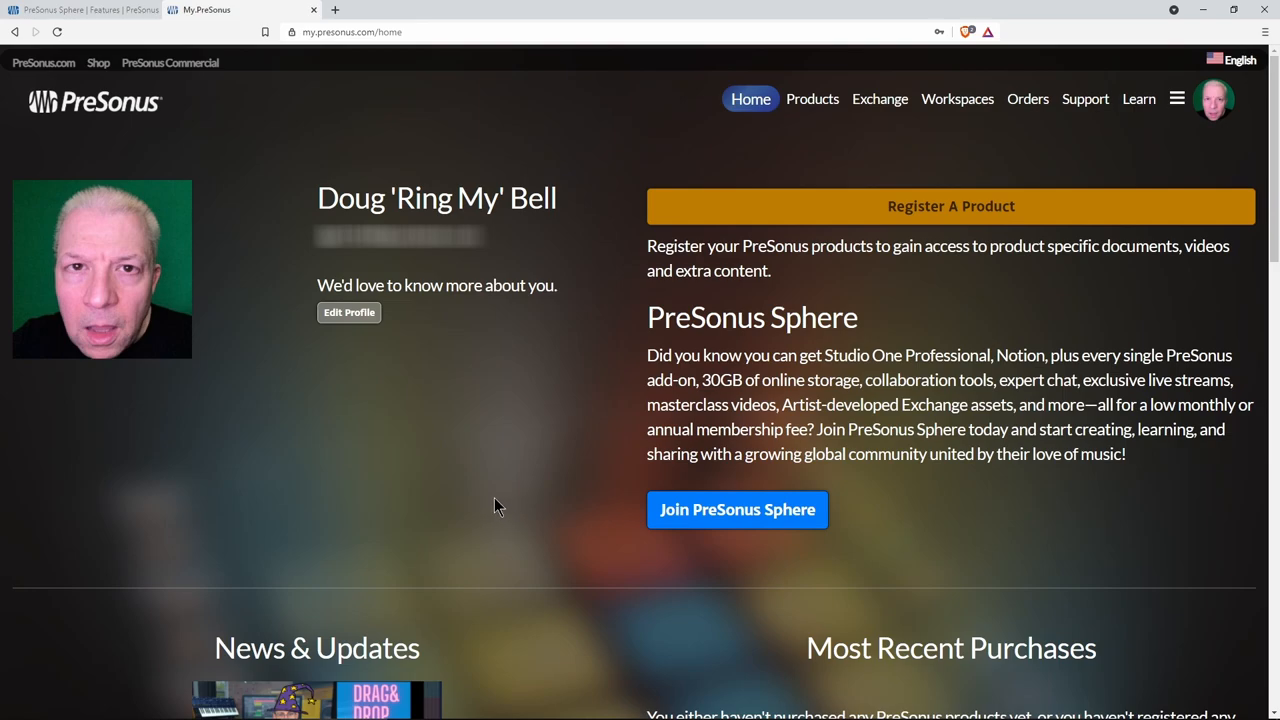
Step: Download DRUM MASTER.wav from the METAL! workspace Files to the Downloads folder
left_click(952, 100)
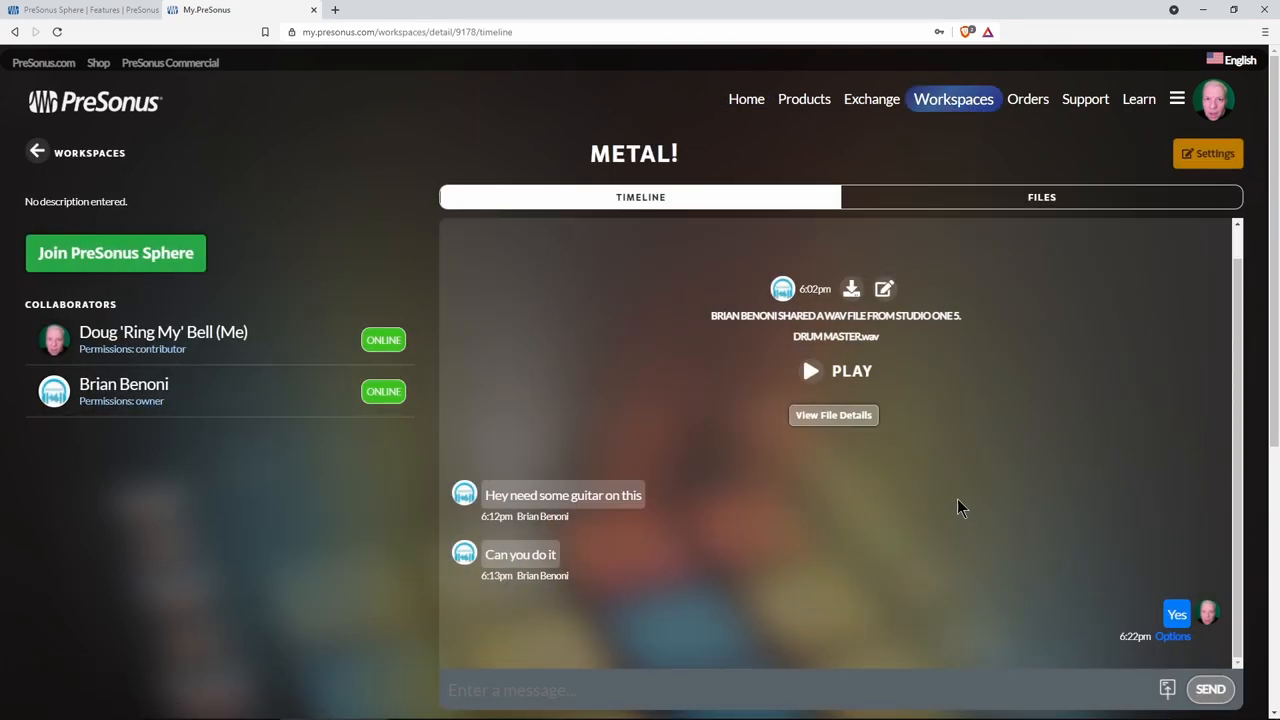
left_click(1040, 198)
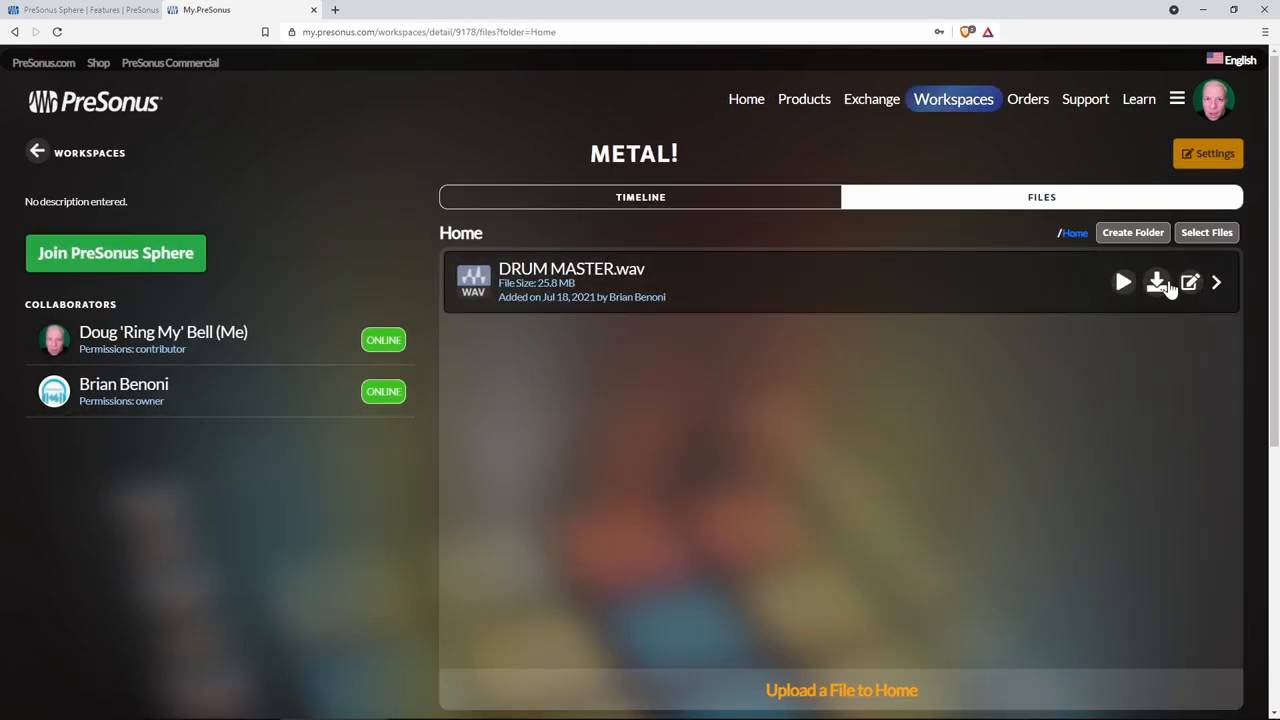
left_click(1156, 282)
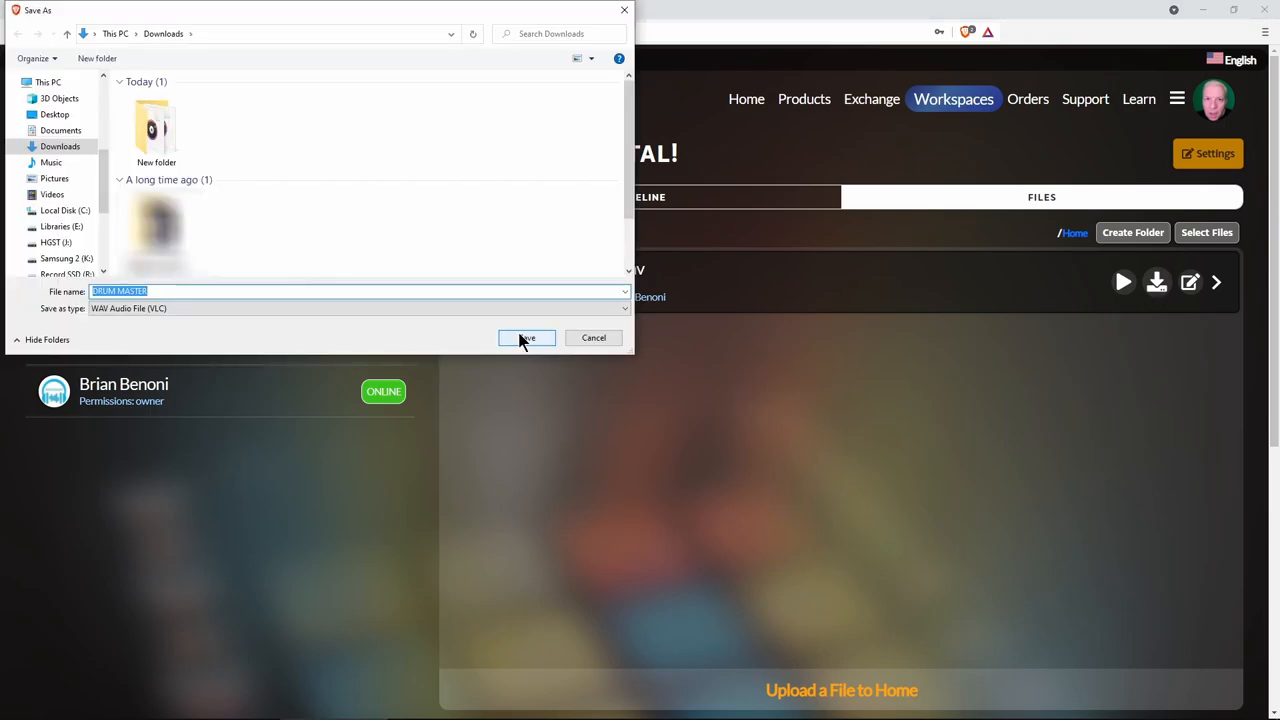
left_click(526, 336)
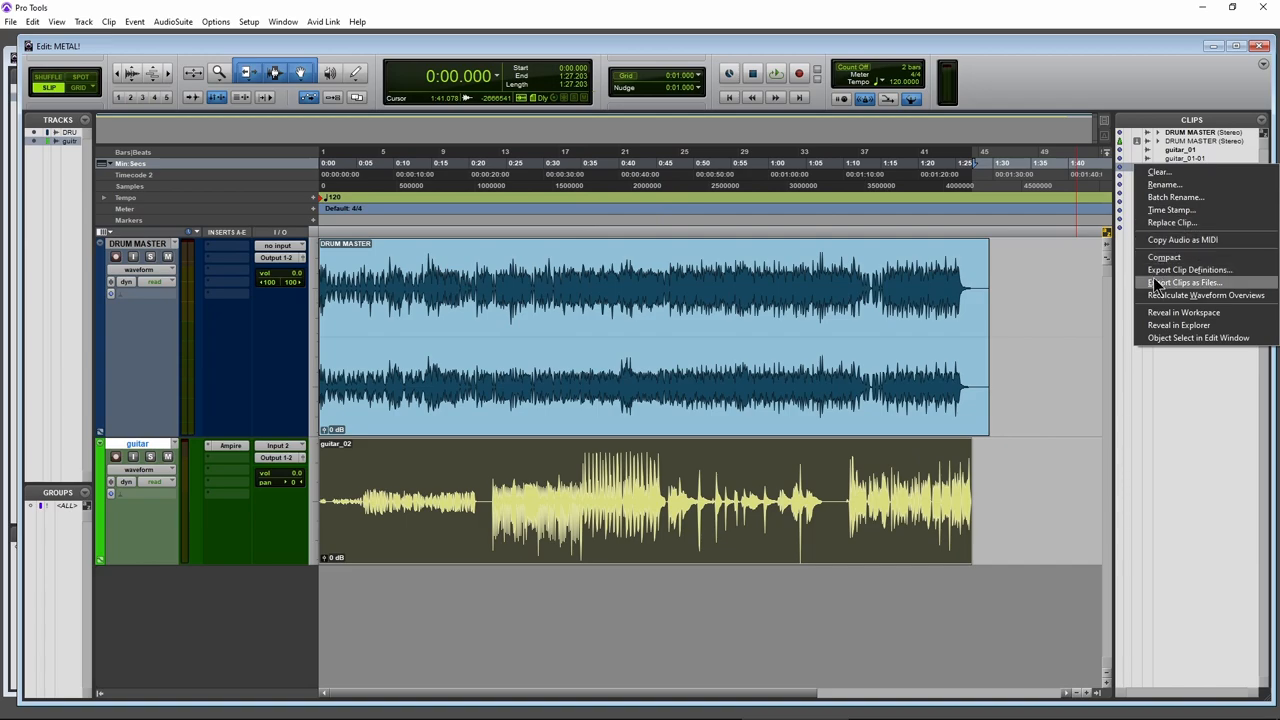
Step: Export the recorded guitar clip as a file and bounce the session audio
left_click(12, 20)
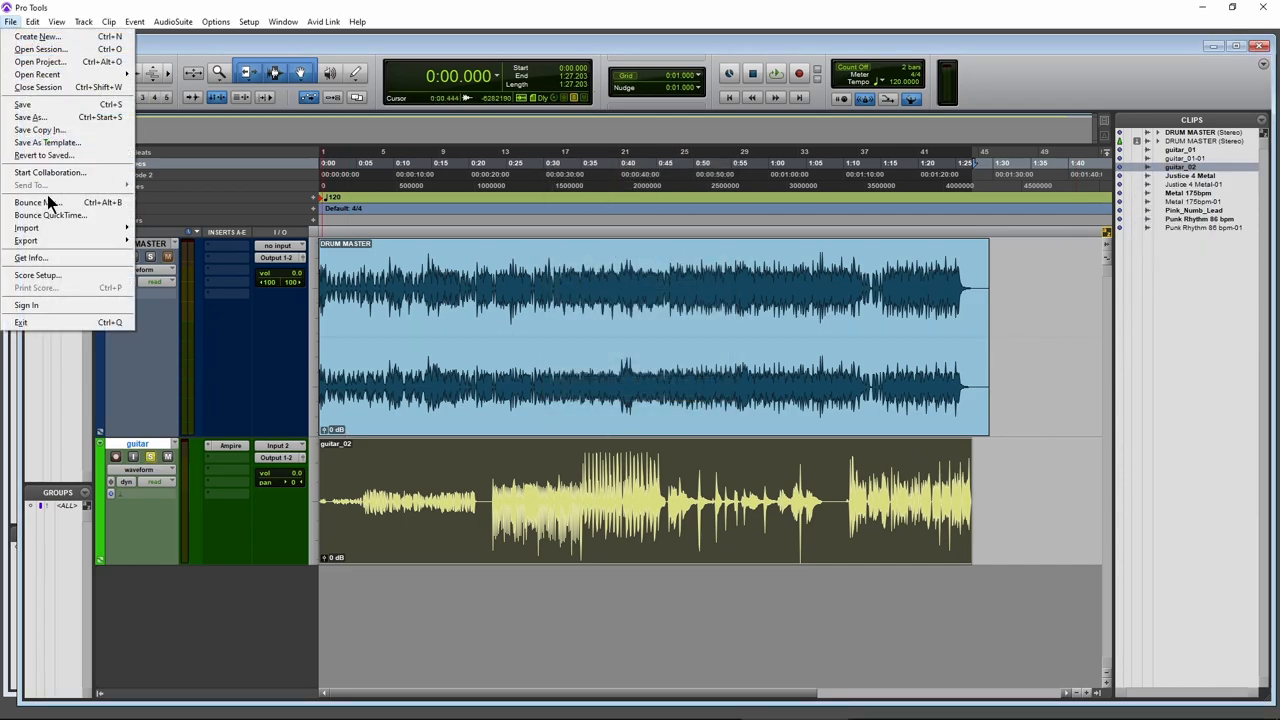
left_click(36, 202)
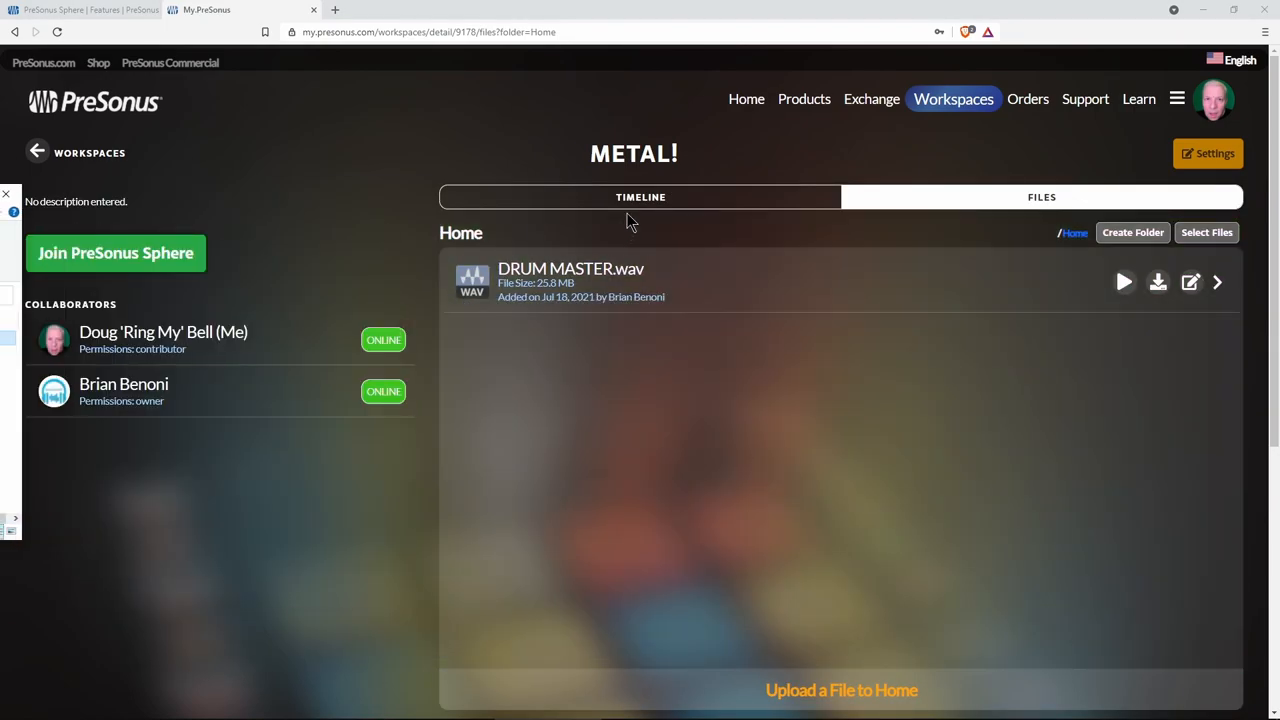
Step: Upload guitar.wav to the METAL! timeline with the description 'guitar part'
left_click(840, 690)
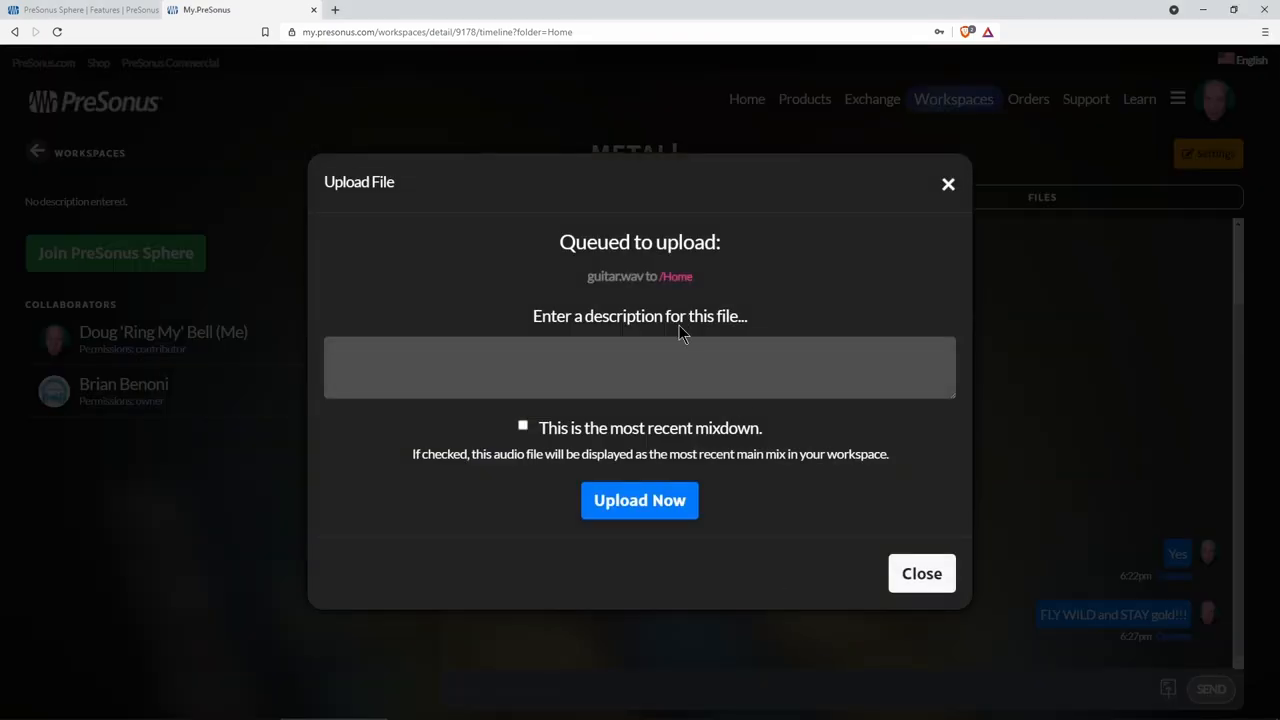
type("guitar part")
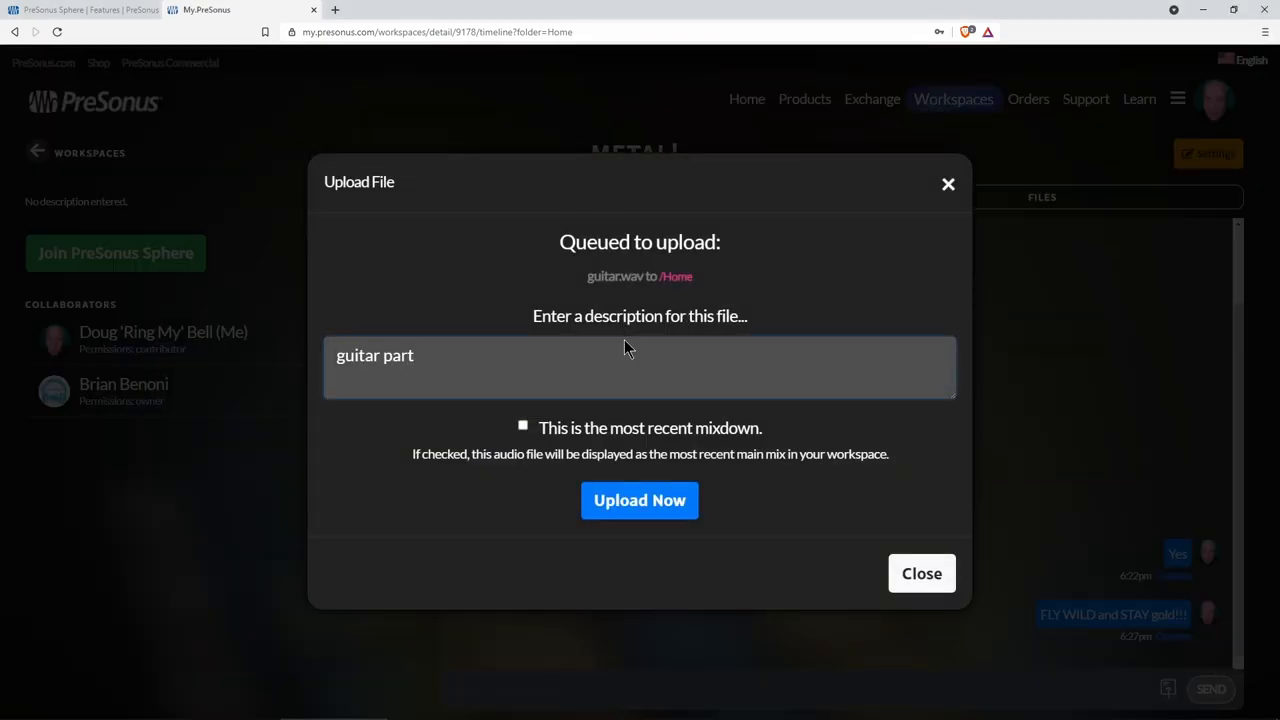
left_click(640, 500)
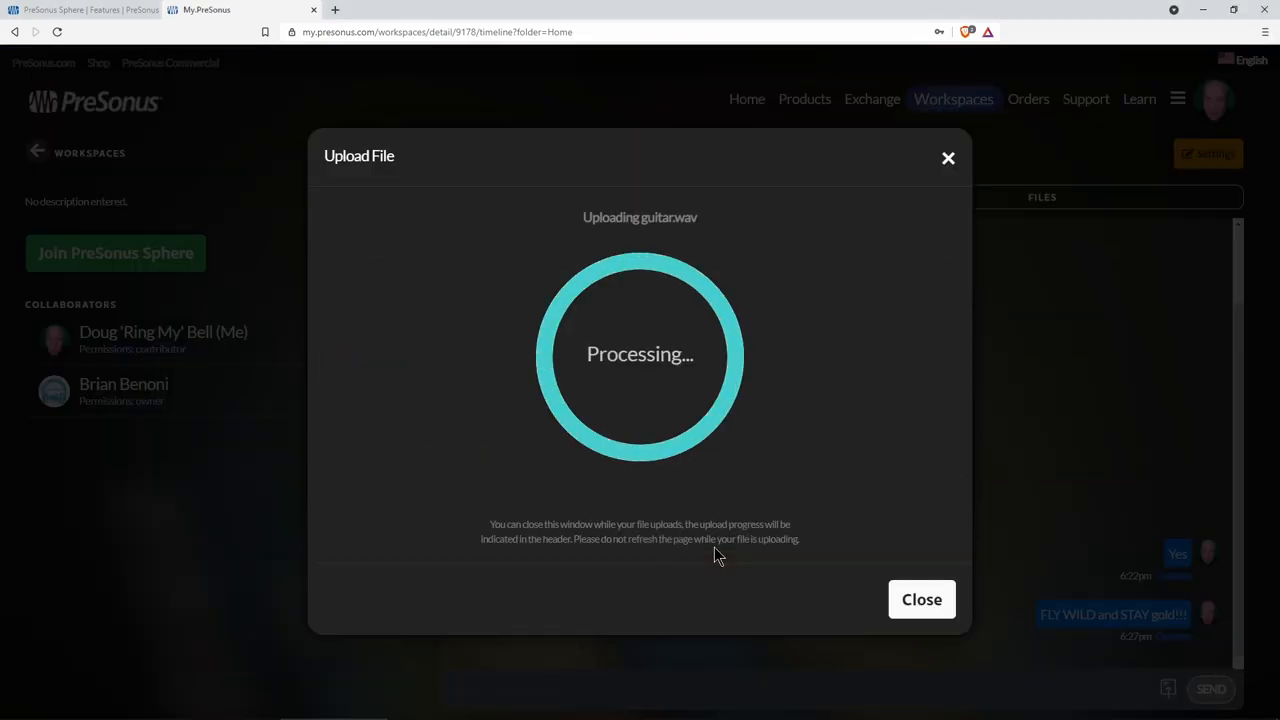
left_click(920, 600)
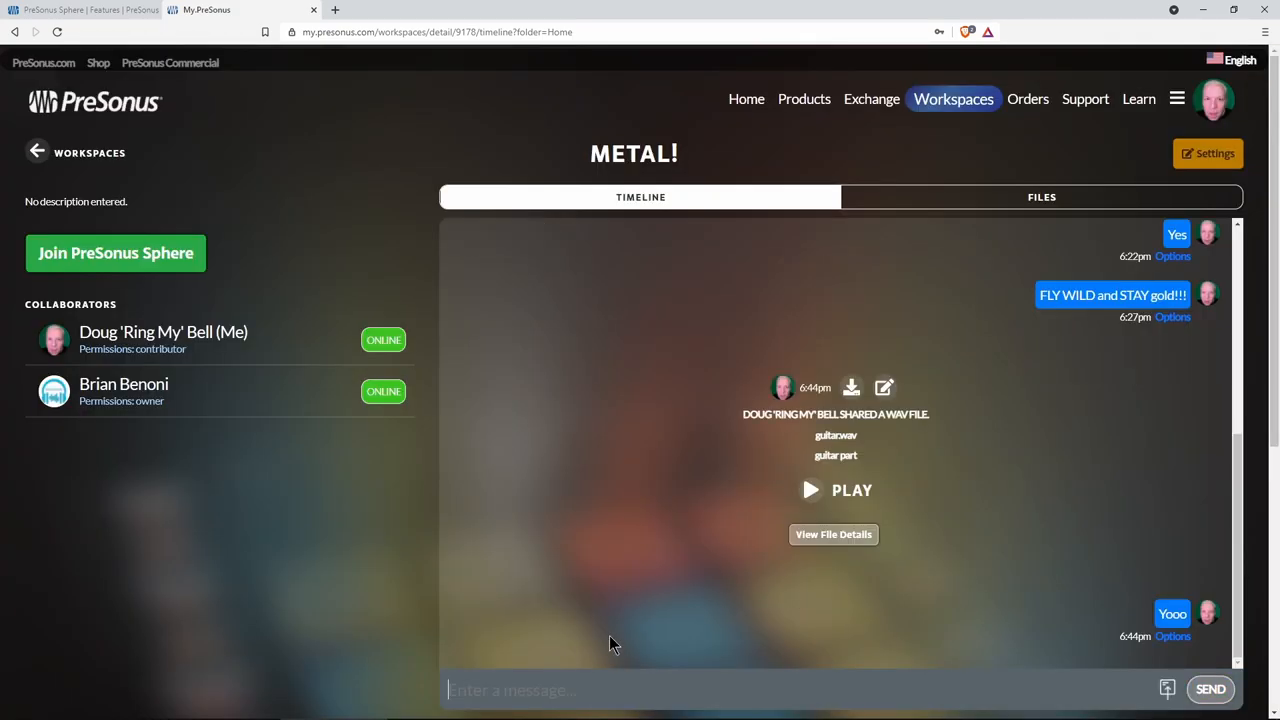
Step: Send the chat message 'Chip and Kells Bell' to the workspace
type("Chip and Kells Bell")
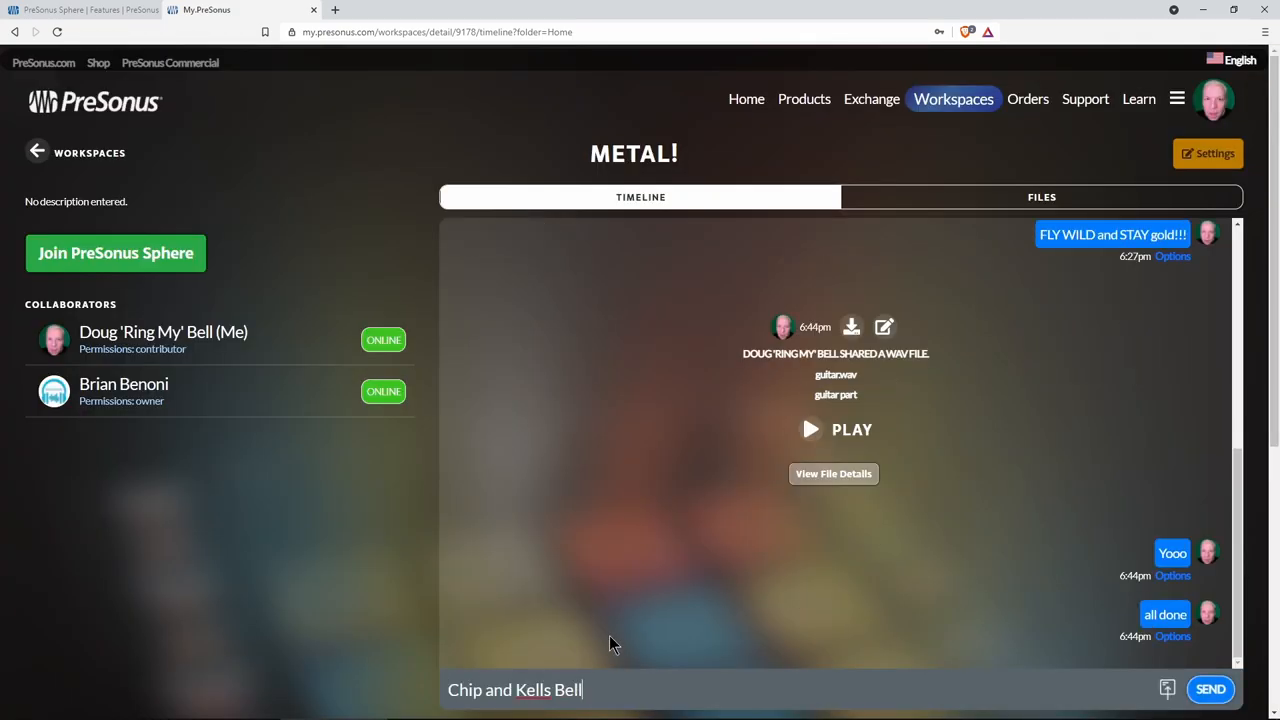
left_click(1210, 688)
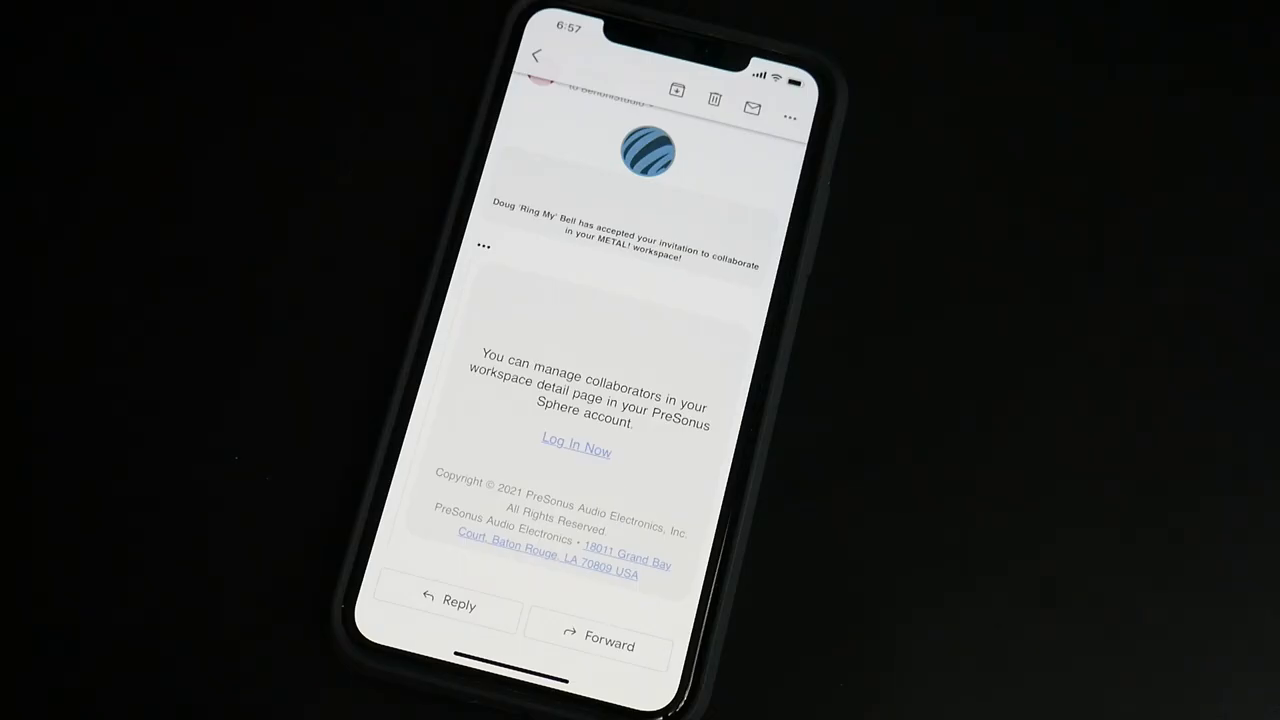
Step: Log in from the acceptance e-mail and view the shared guitar.wav file details
left_click(576, 444)
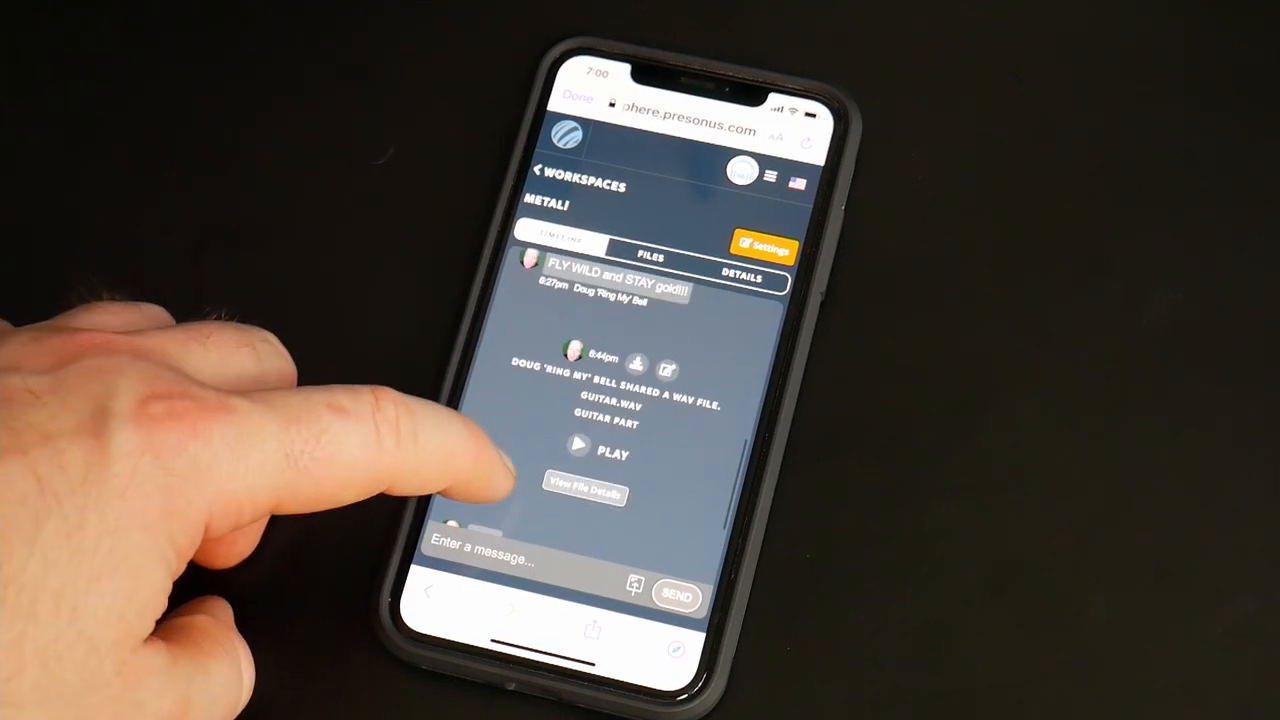
left_click(584, 492)
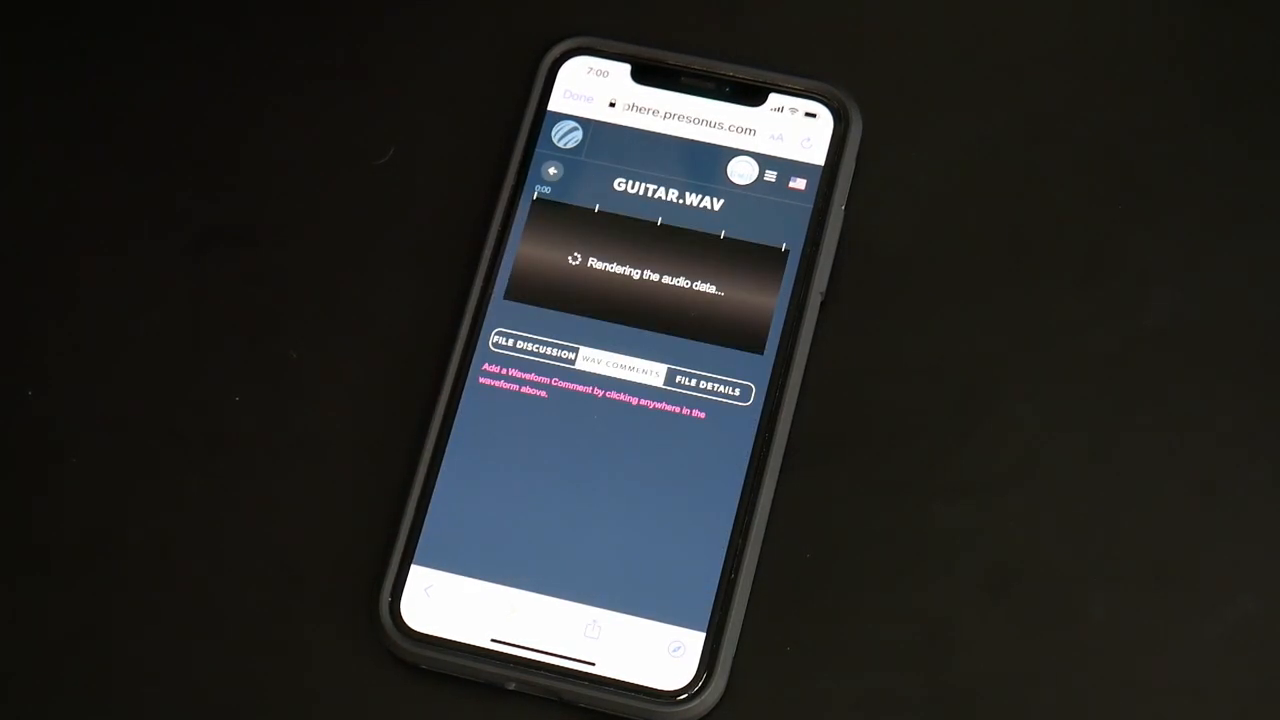